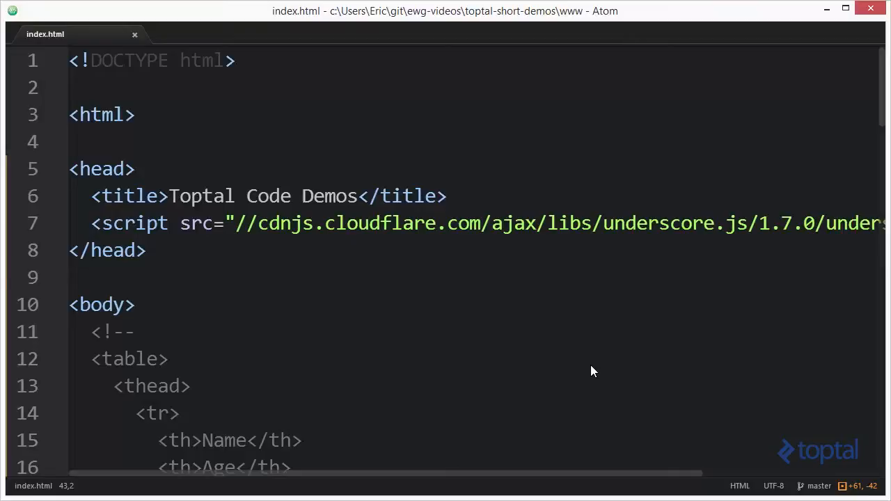
mouse_move(653, 246)
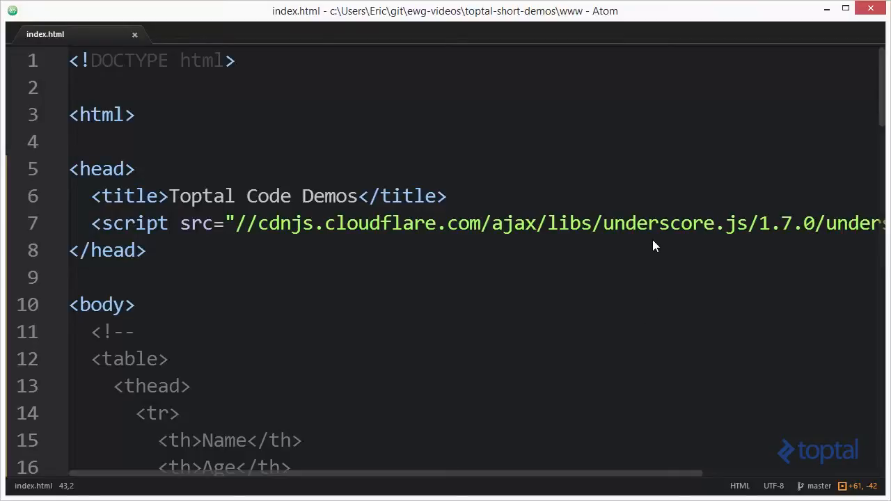
mouse_move(438, 249)
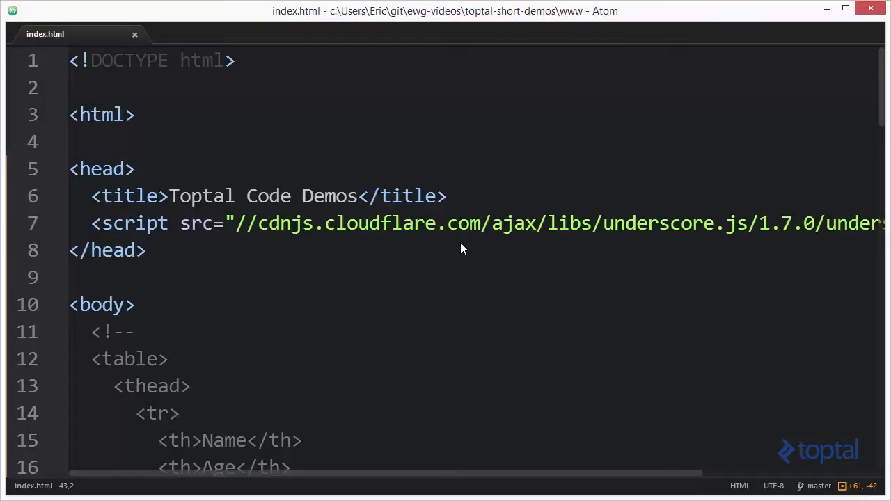
Scroll down past the commented-out table to the script's "use strict" line.
scroll(down, 3)
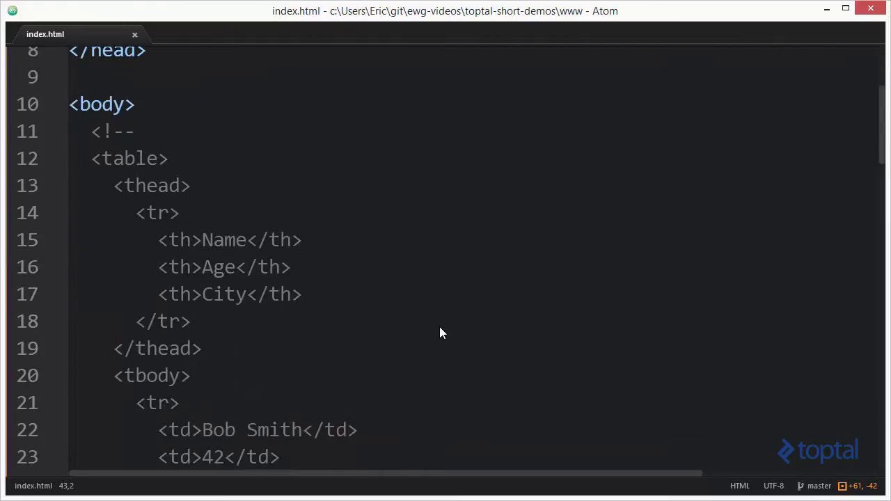
scroll(down, 3)
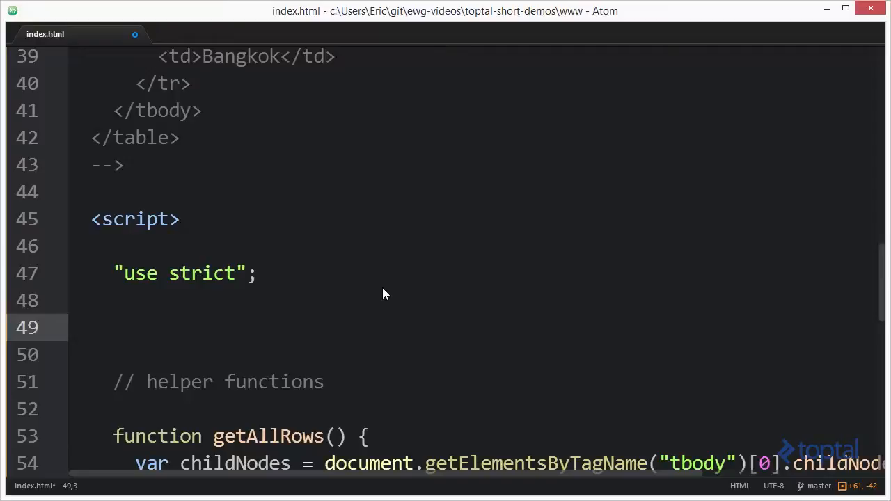
Add console.log( _.max([1,2,3,4]) ); on line 49 and save index.html.
text(console.log()
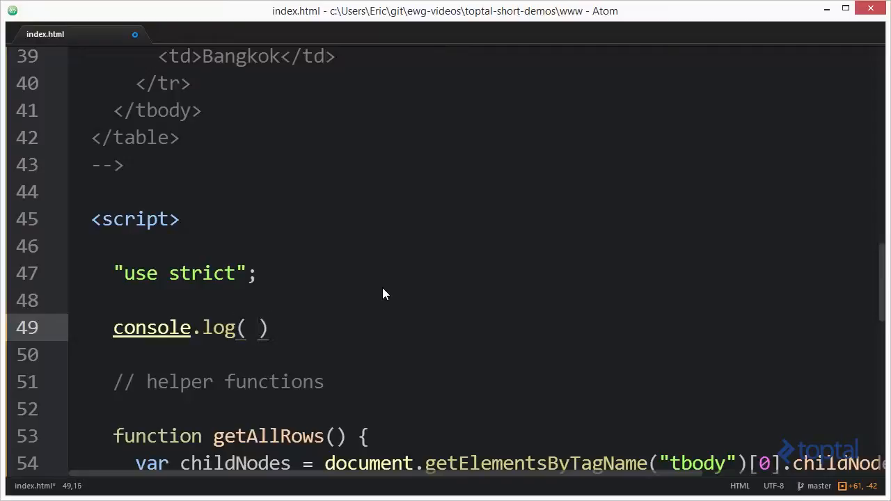
text(_.max)
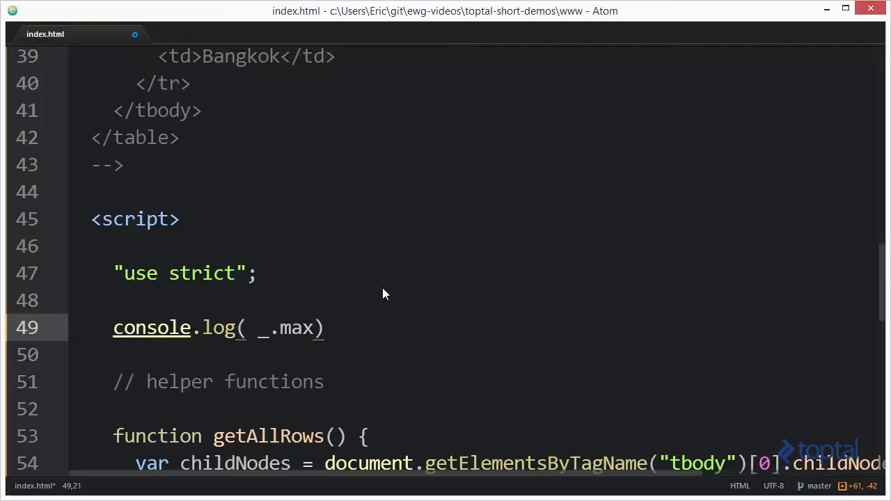
text(([]))
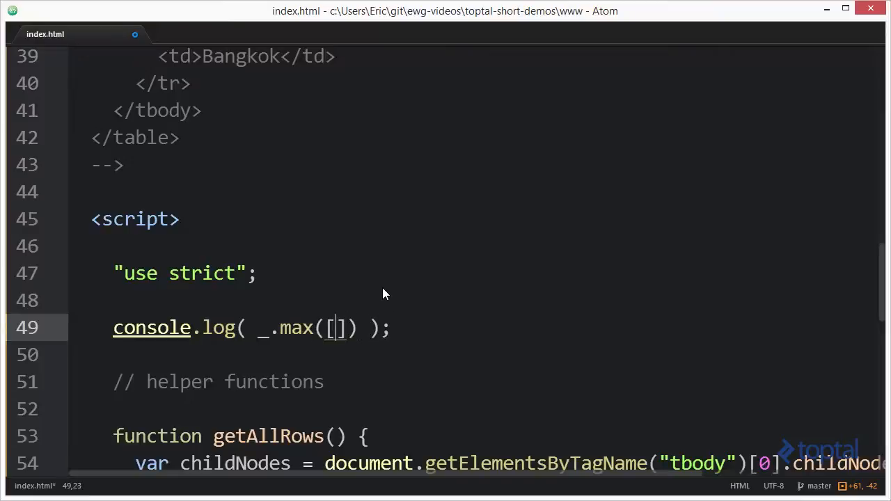
text(1,2,3,4)
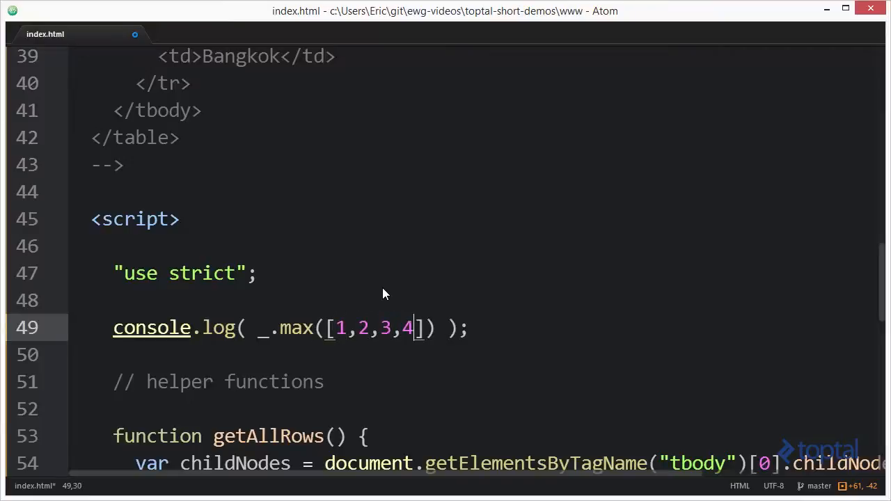
key(ctrl+s)
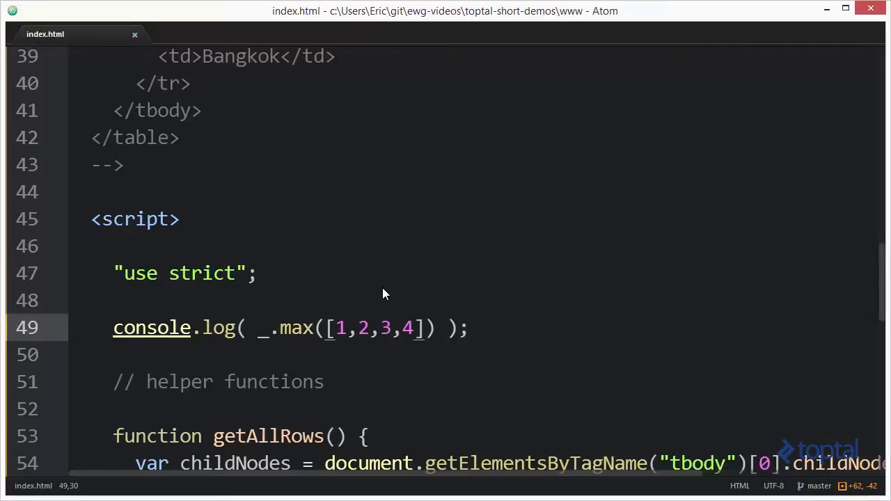
click(415, 328)
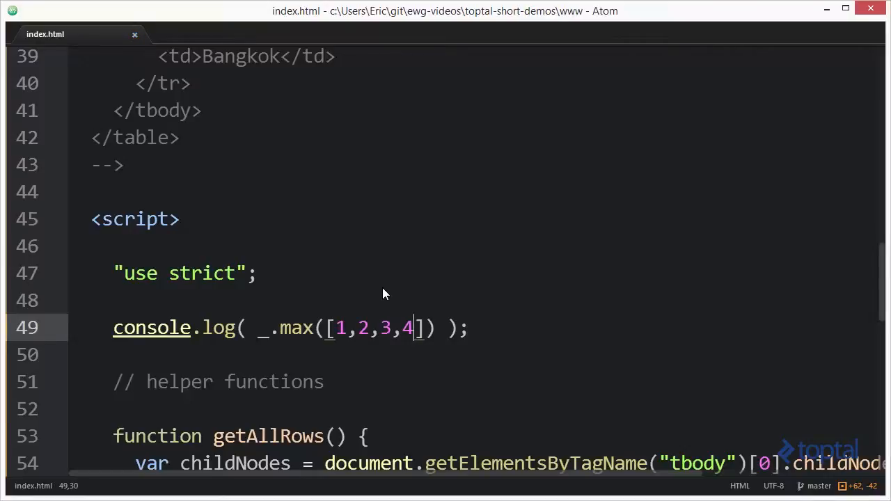
key(alt+tab)
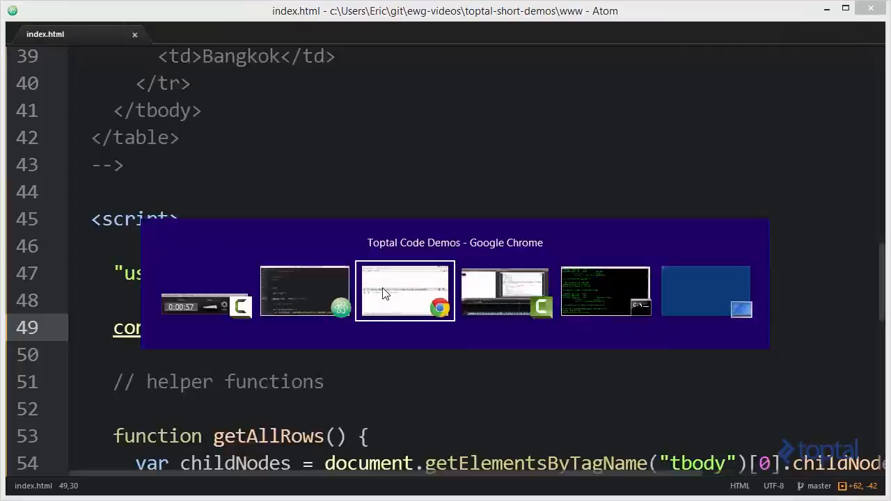
Bring up the localhost:8080 page in Chrome, whose console logs 4.
click(405, 291)
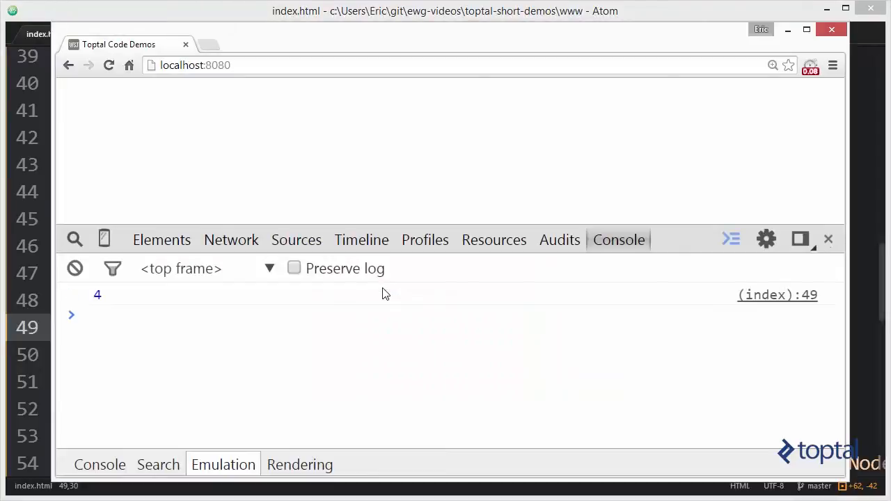
mouse_move(369, 333)
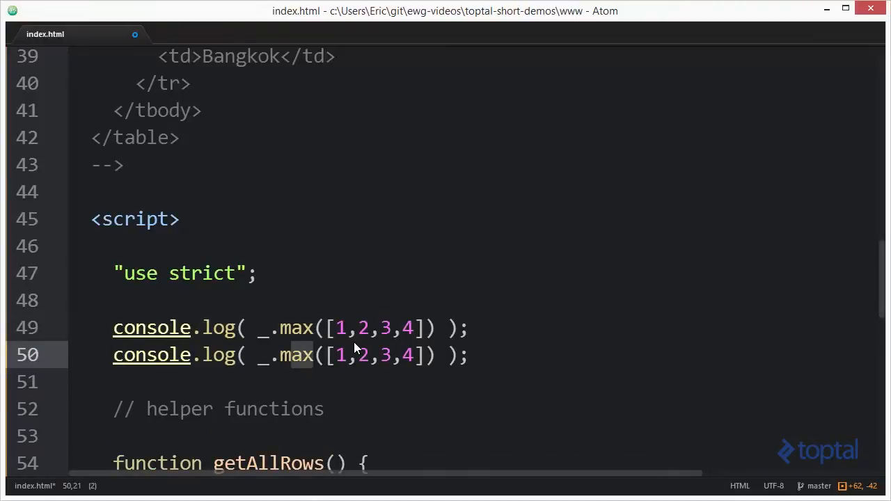
Change line 50's log to _.min and select the numbers in the copied line.
text(min)
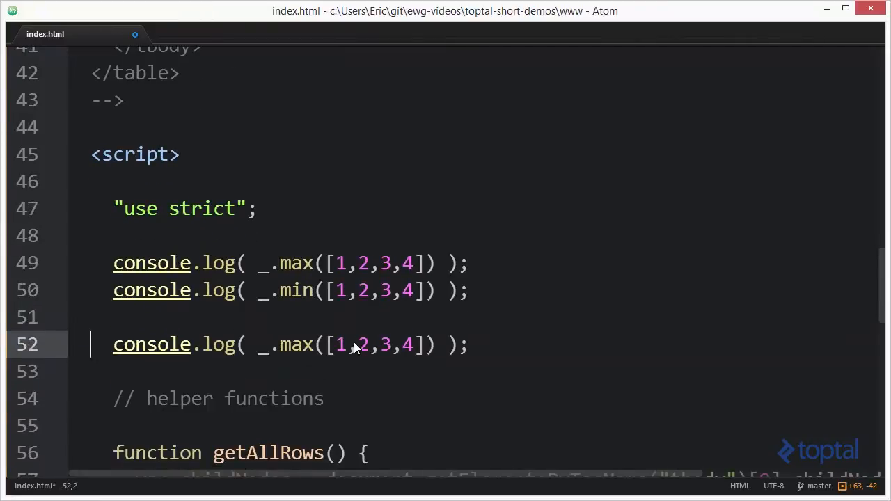
double_click(339, 345)
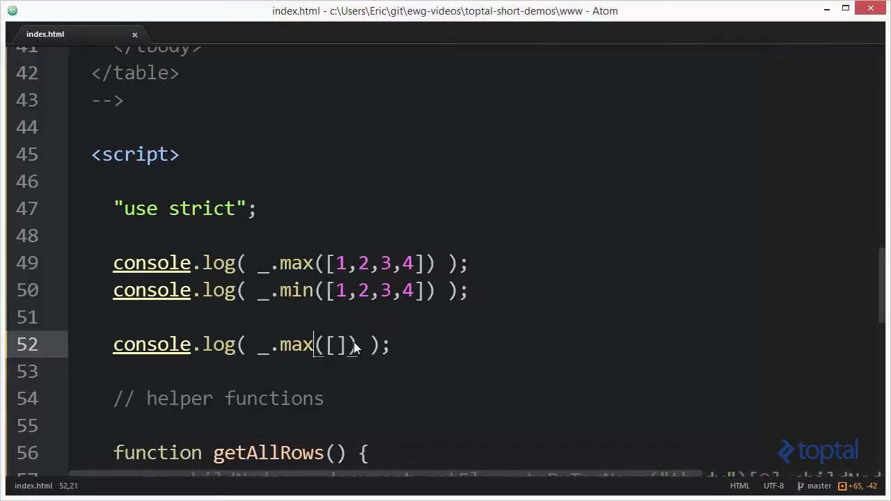
Change the empty-array log call from _.max to _.min.
text(min)
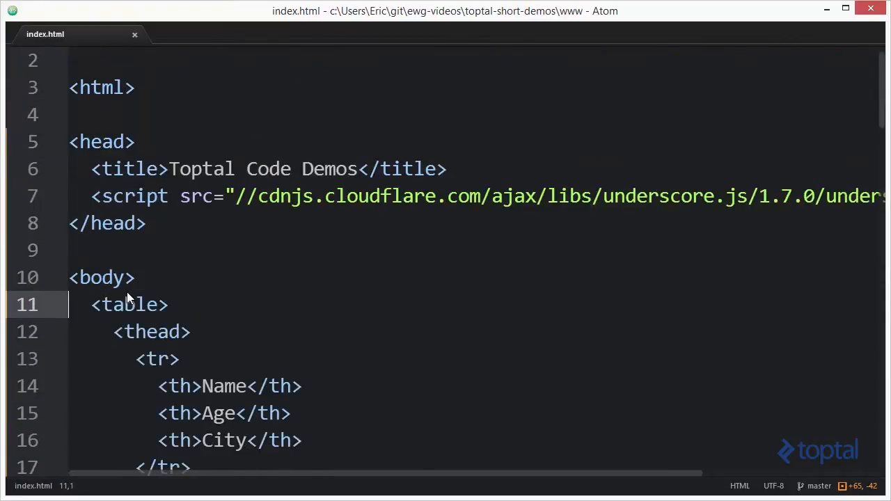
Scroll down to the closing comment marker after the people table.
scroll(down, 3)
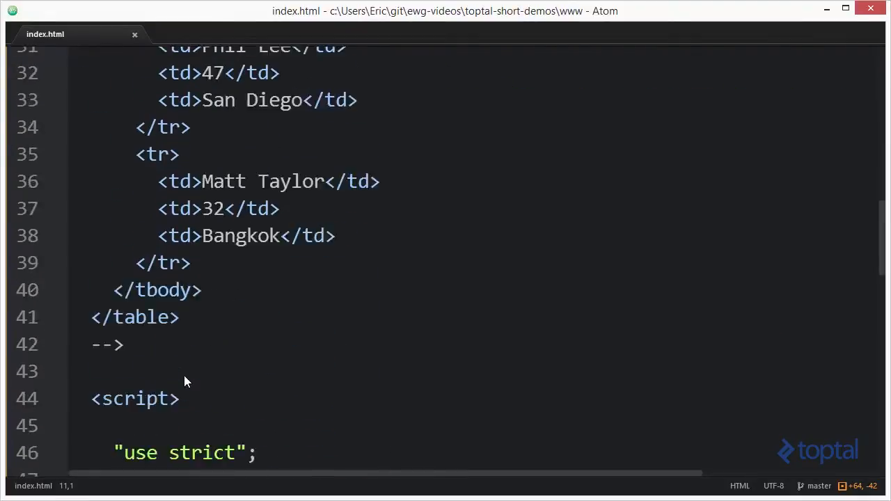
scroll(down, 3)
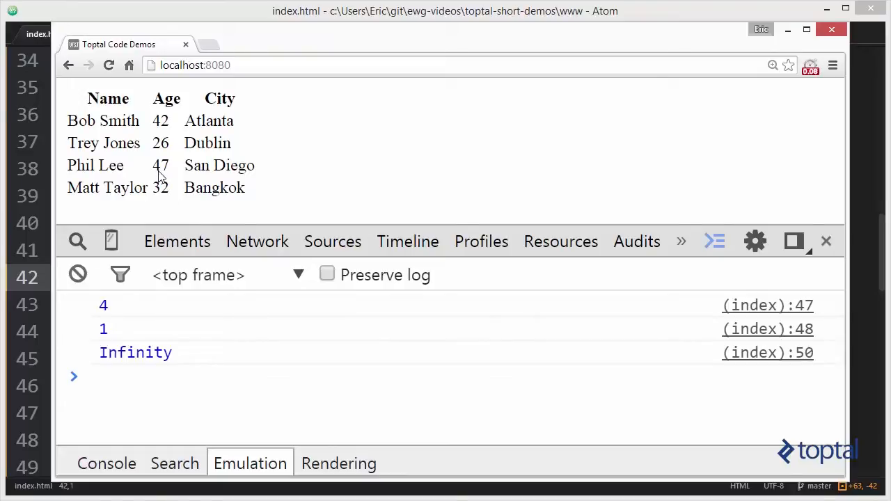
mouse_move(125, 155)
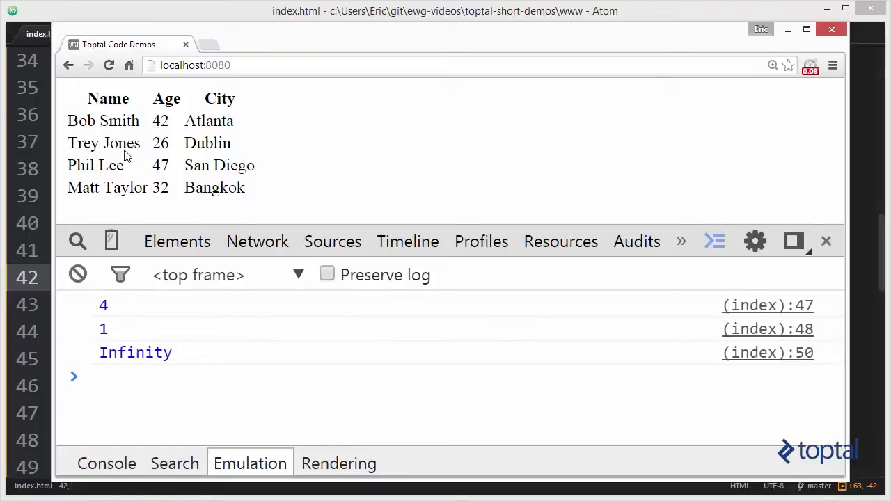
mouse_move(153, 152)
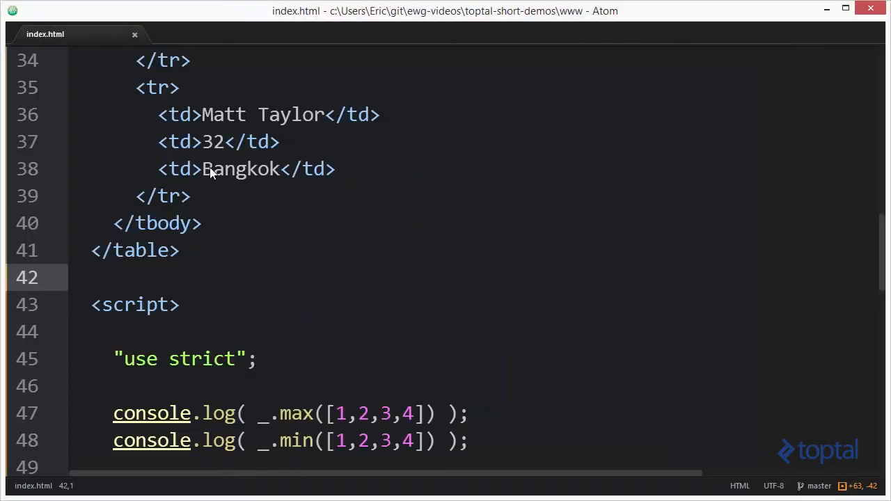
Scroll down to read the getAllRows and getAge helper functions.
scroll(down, 3)
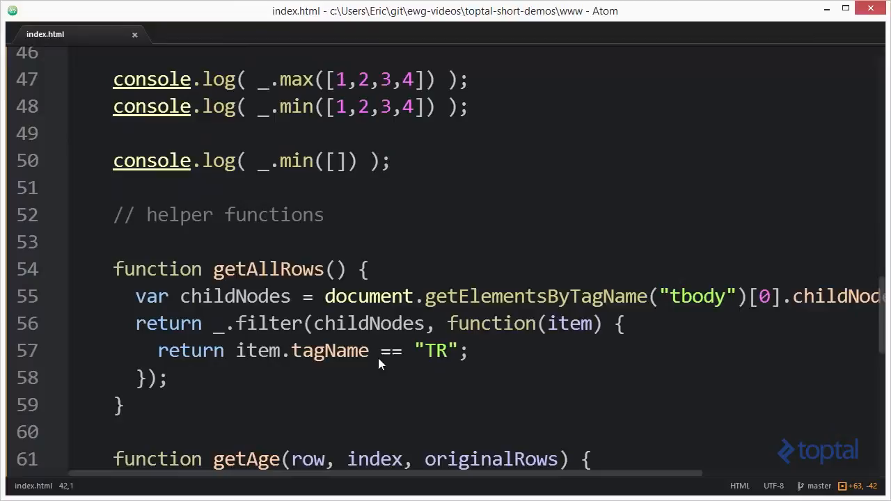
scroll(down, 3)
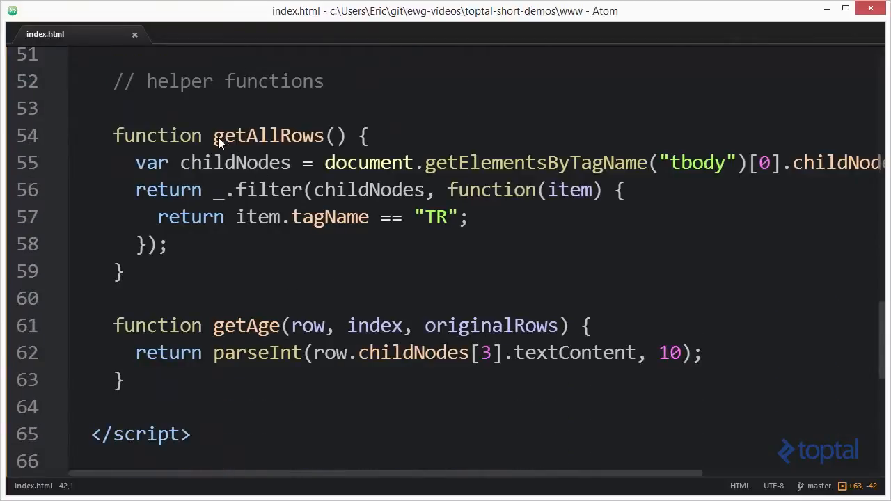
mouse_move(317, 145)
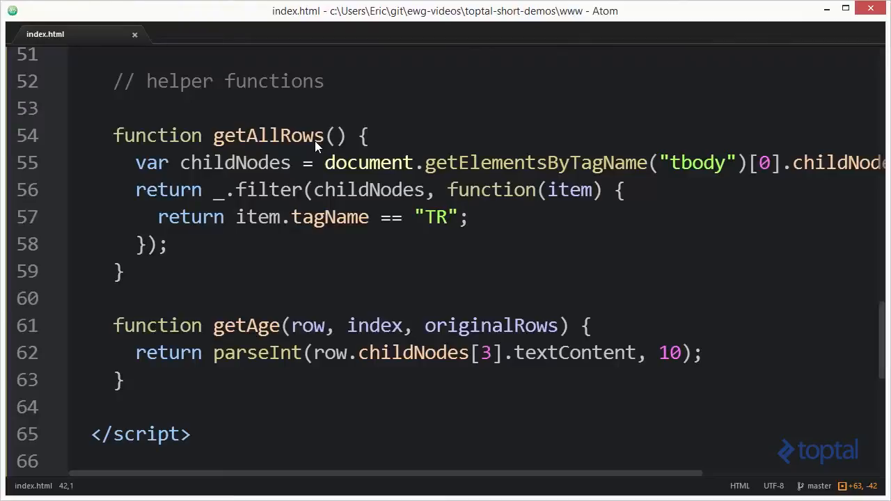
mouse_move(314, 142)
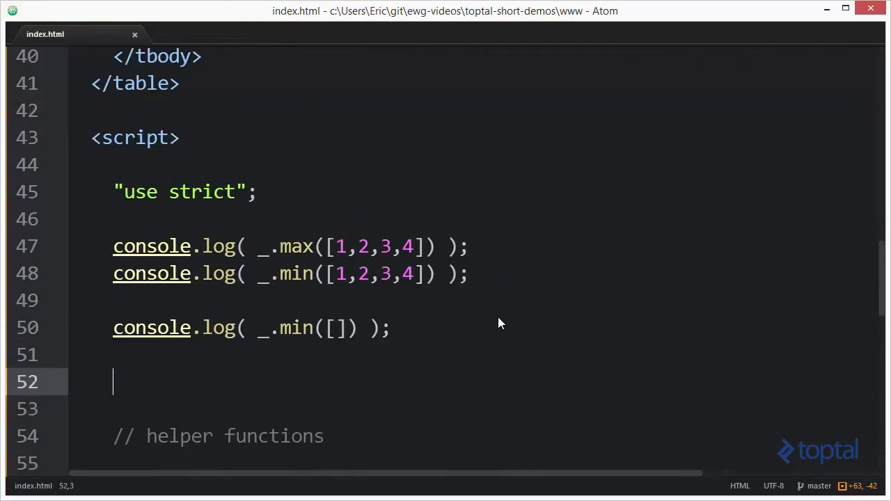
Declare var rows = getAllRows(); in the script.
text(var row)
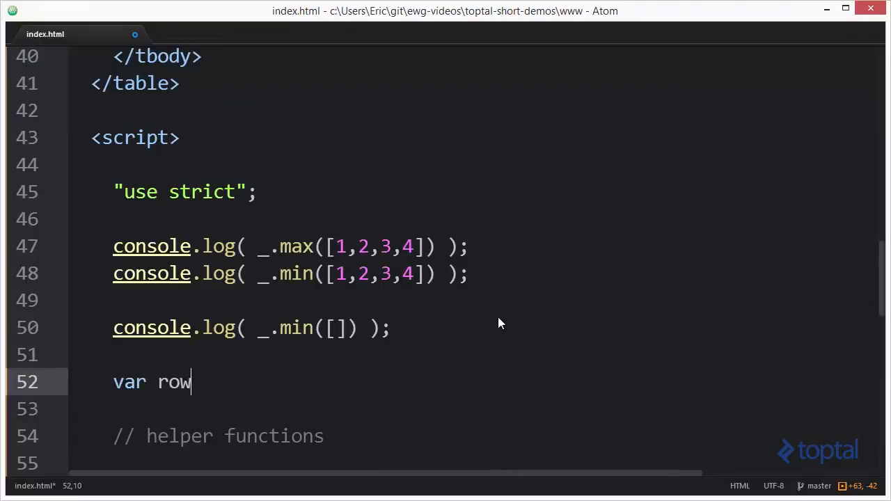
text(s = getAl)
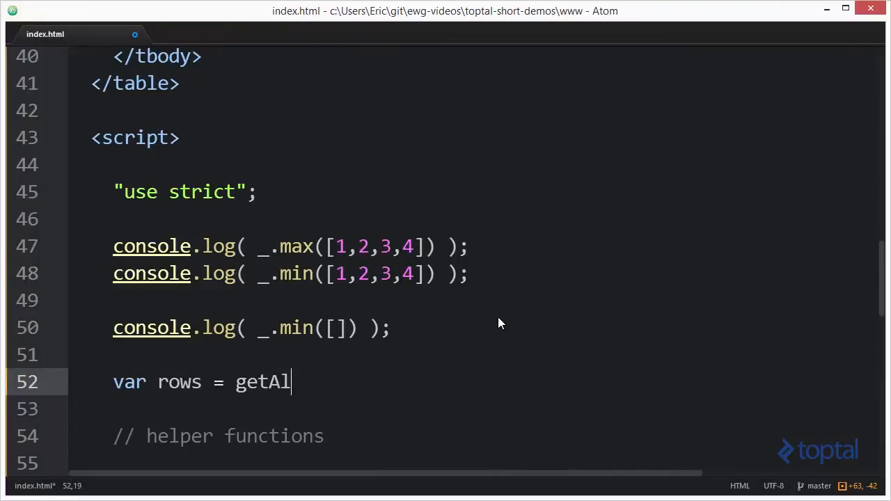
text(lRows();)
text(var )
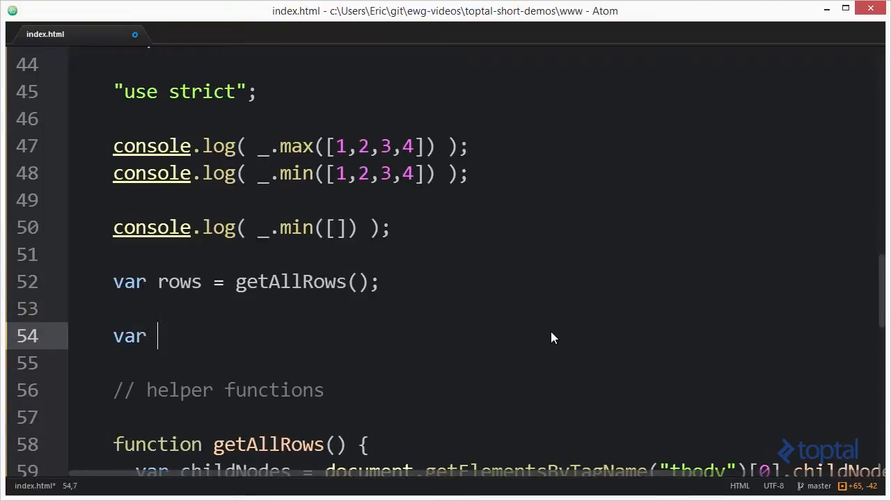
Type var rowMaxAge = _.max(rows, ) with the iterator argument still blank.
text(rowMax)
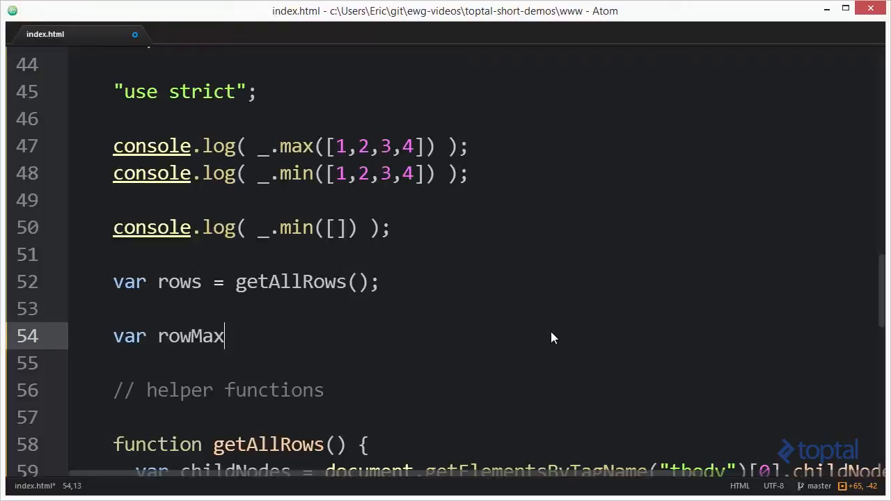
text(Age =)
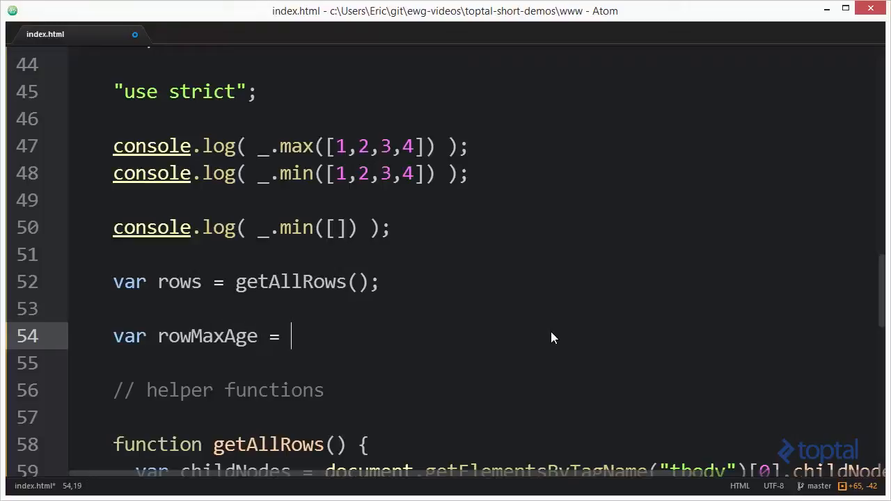
text(_)
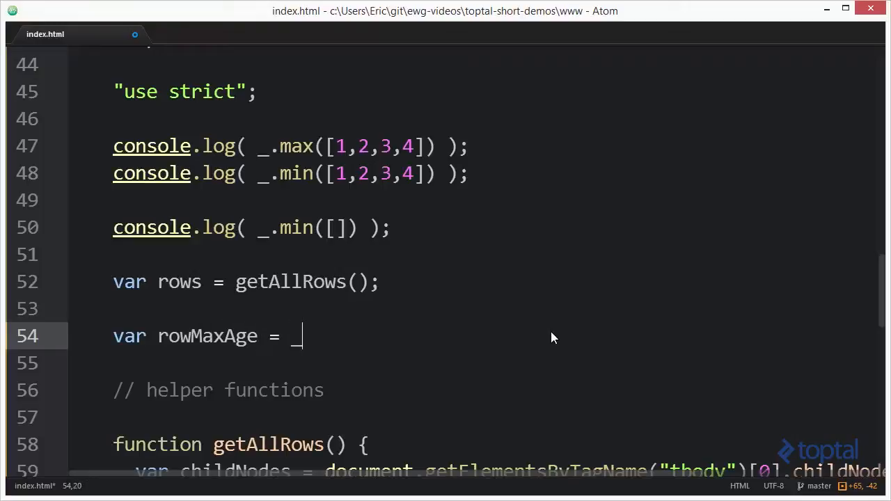
text(.max())
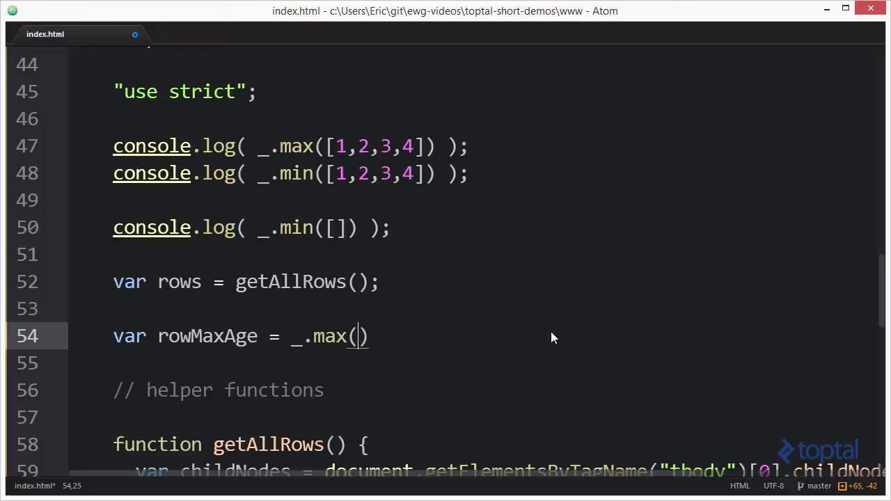
text(rows,)
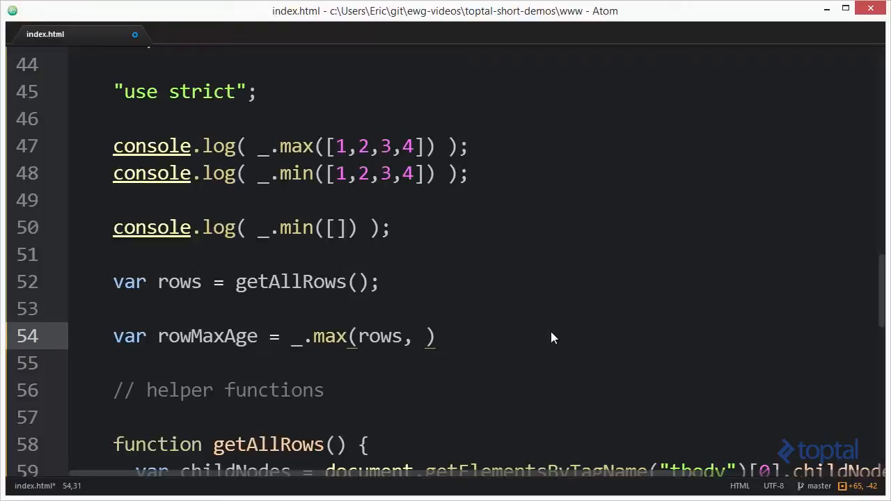
click(427, 337)
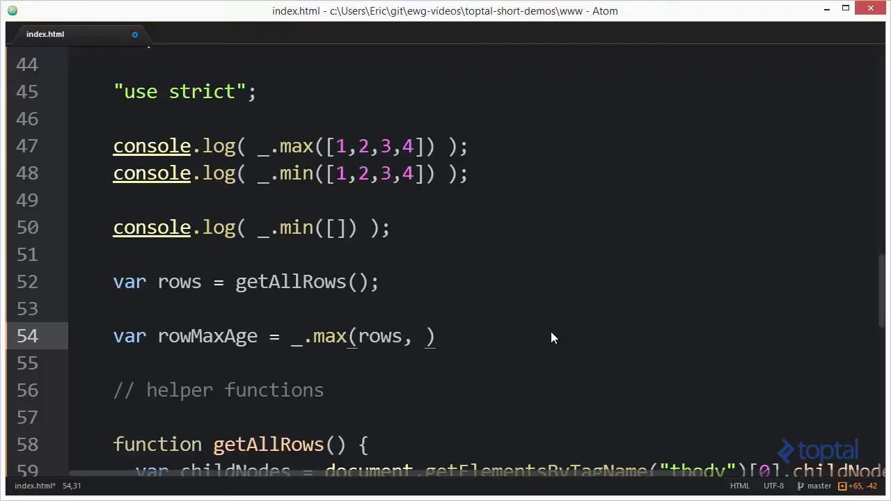
scroll(down, 3)
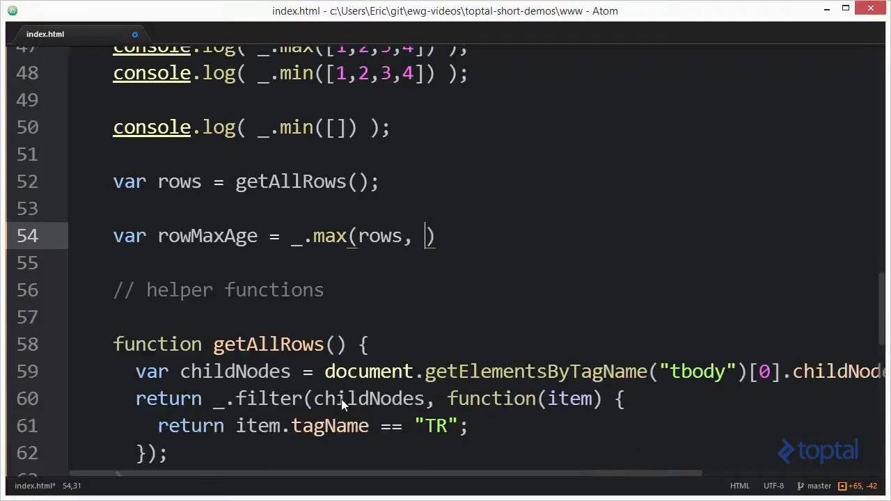
scroll(down, 3)
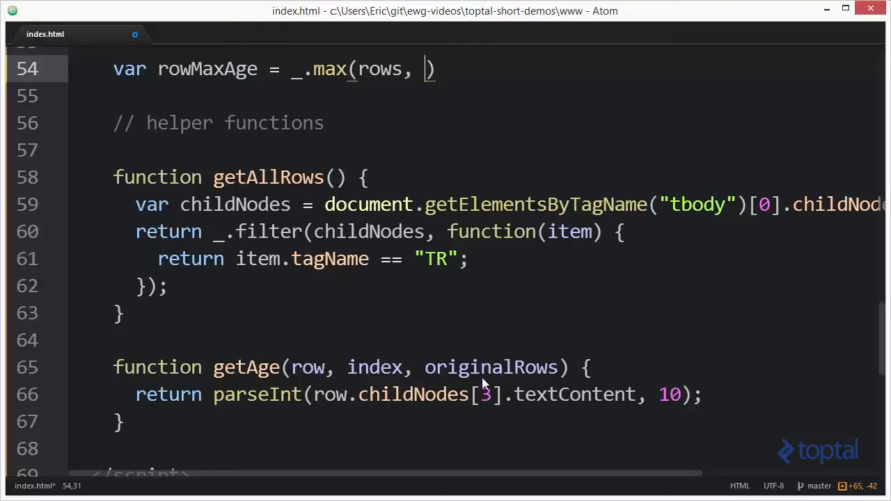
mouse_move(569, 386)
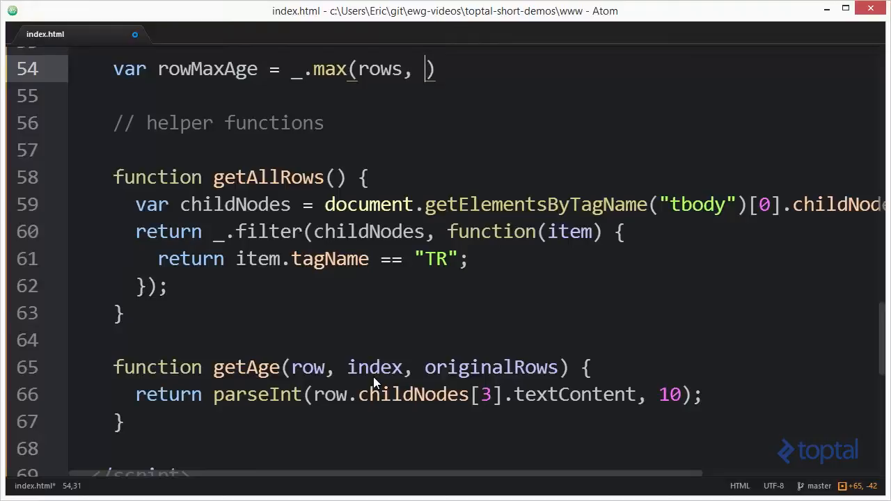
mouse_move(474, 387)
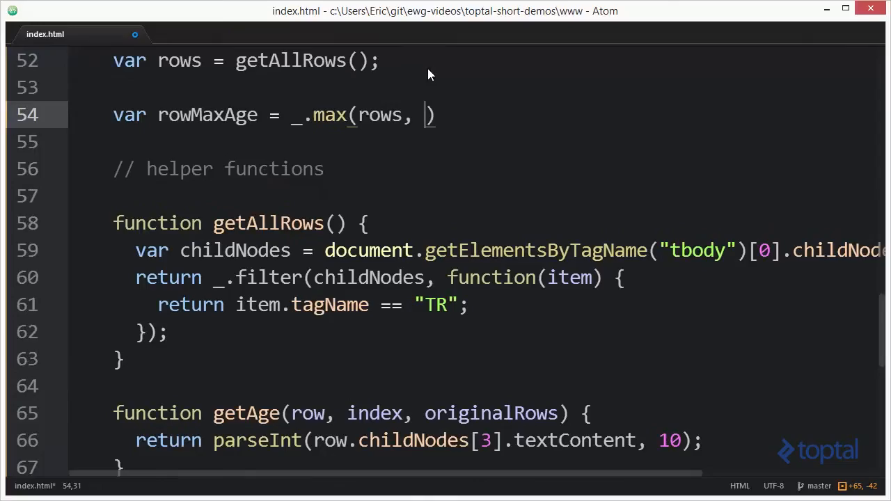
Pass getAge to _.max and log rowMaxAge.innerHTML on the next line.
text(getAge)
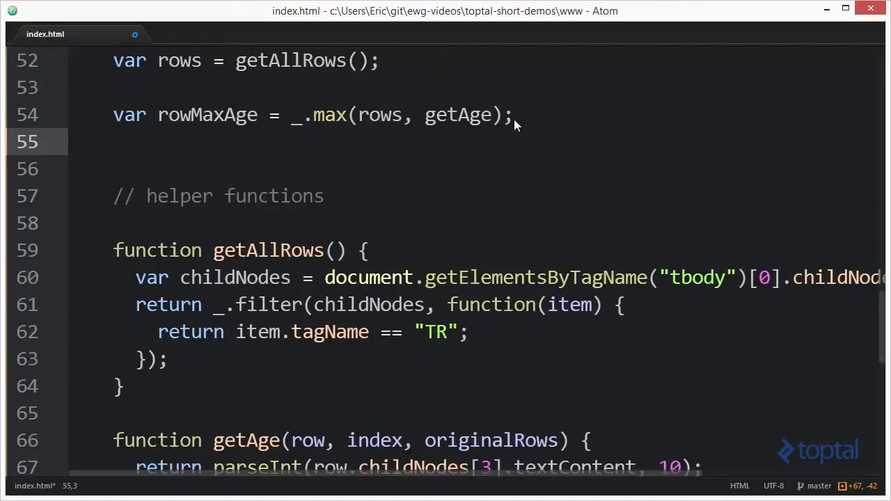
text(console.)
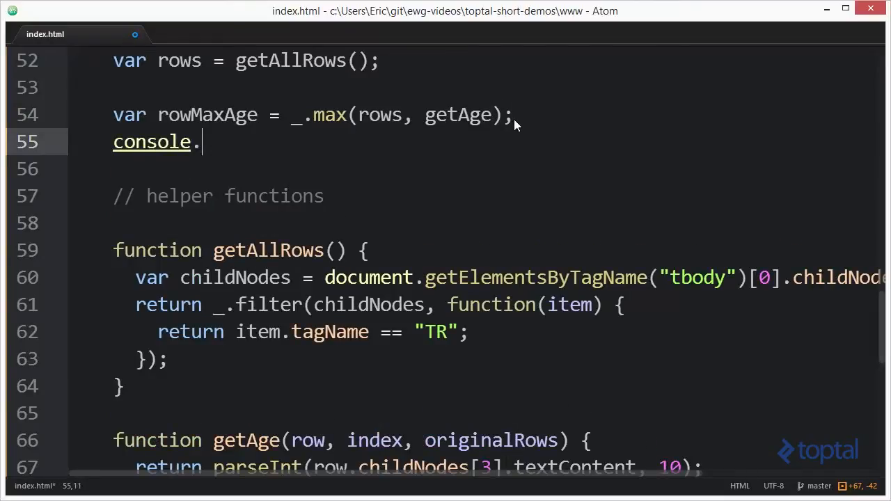
text(log(rowMaxAge.)
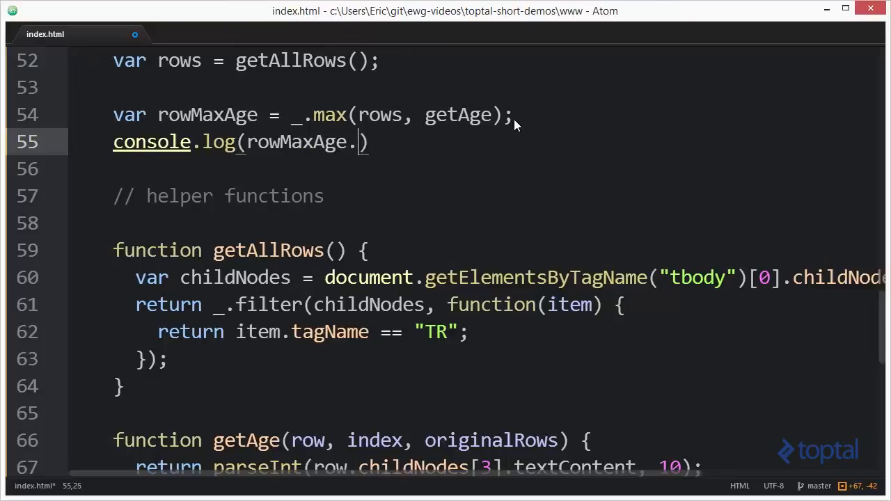
text(innerHTML)
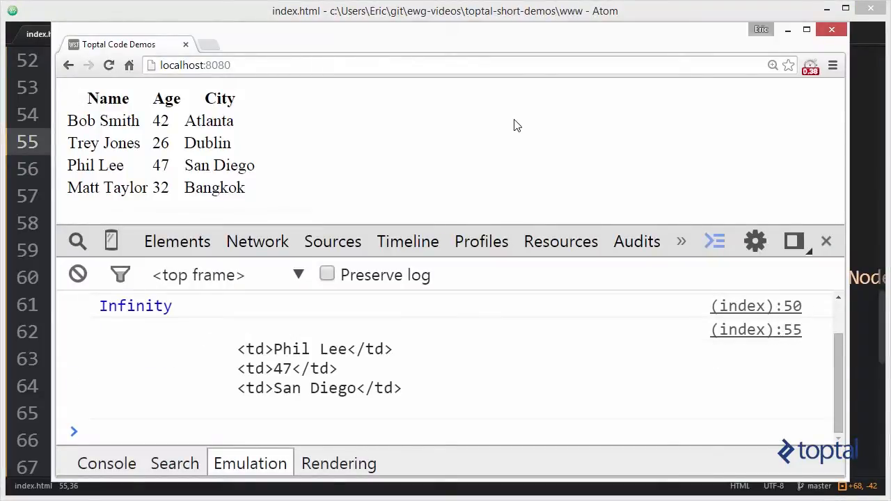
mouse_move(318, 370)
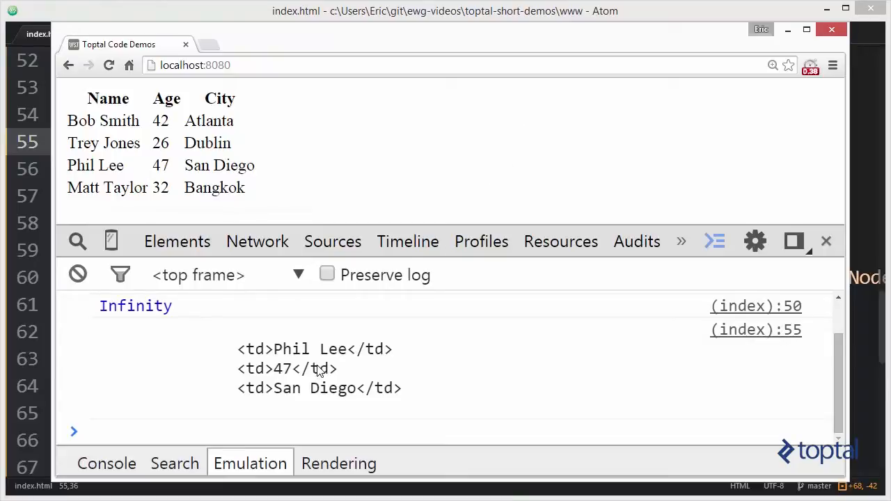
mouse_move(306, 391)
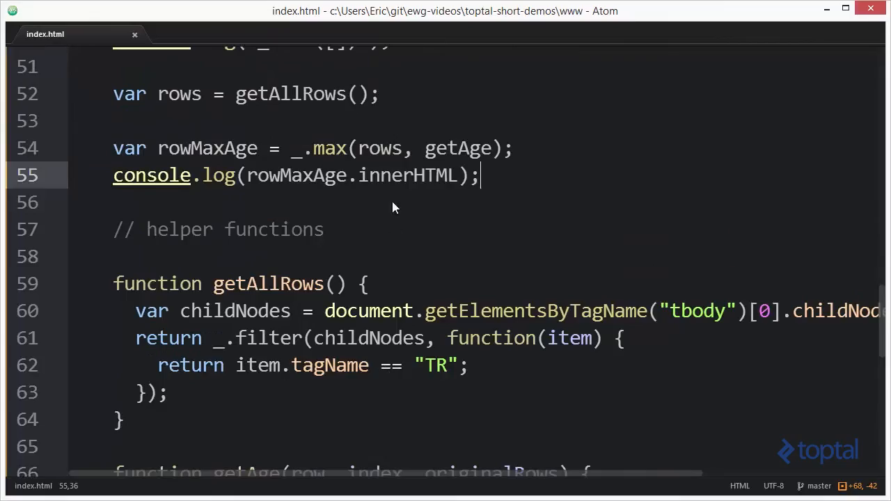
mouse_move(378, 161)
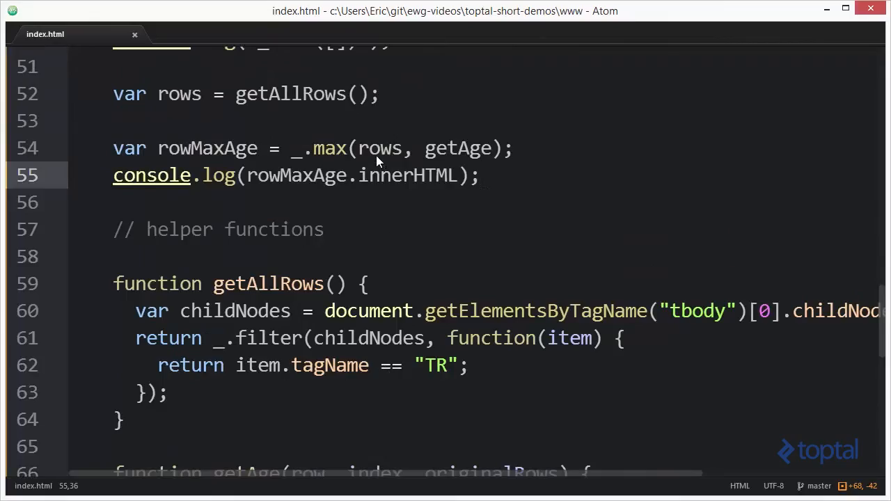
click(479, 175)
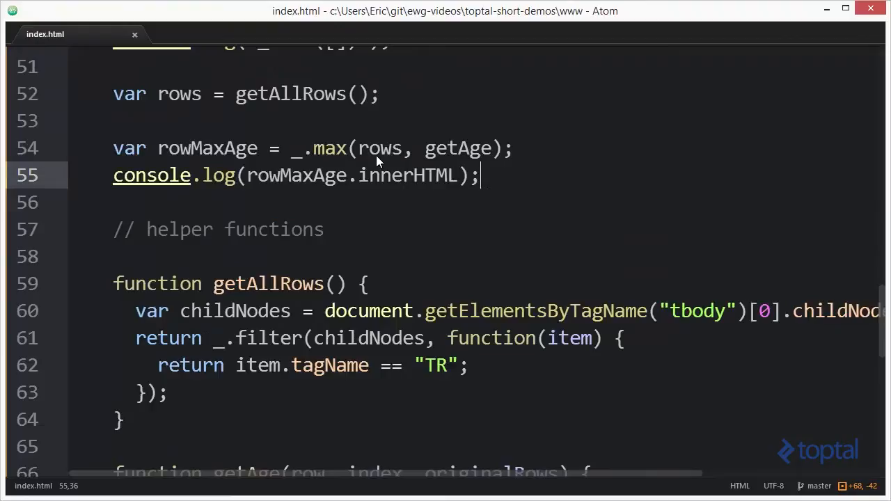
scroll(down, 3)
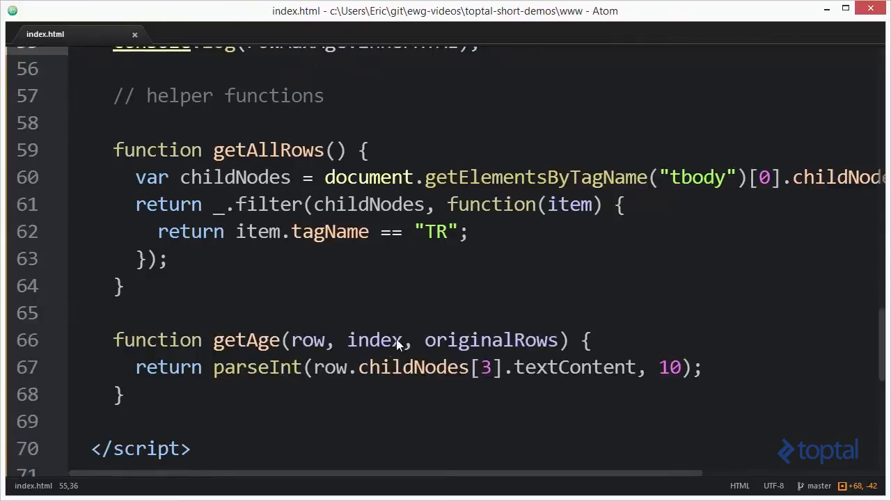
mouse_move(532, 383)
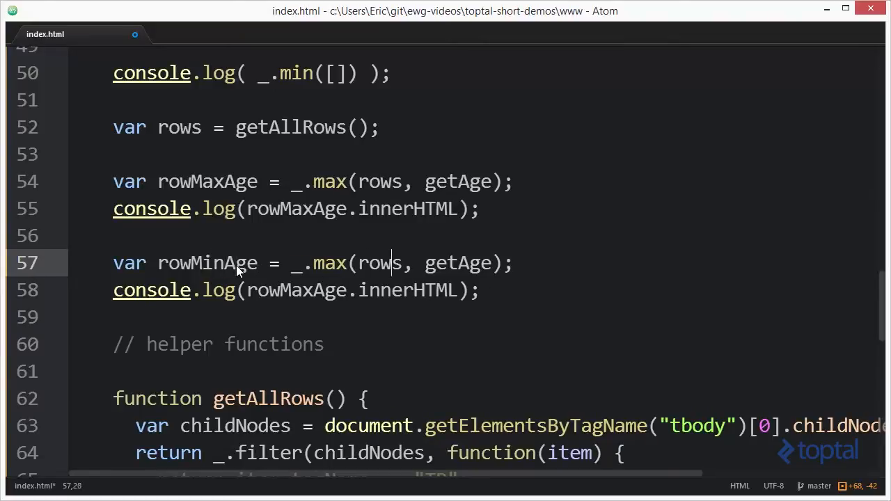
Select the word max on the rowMinAge line to switch it to _.min.
double_click(328, 263)
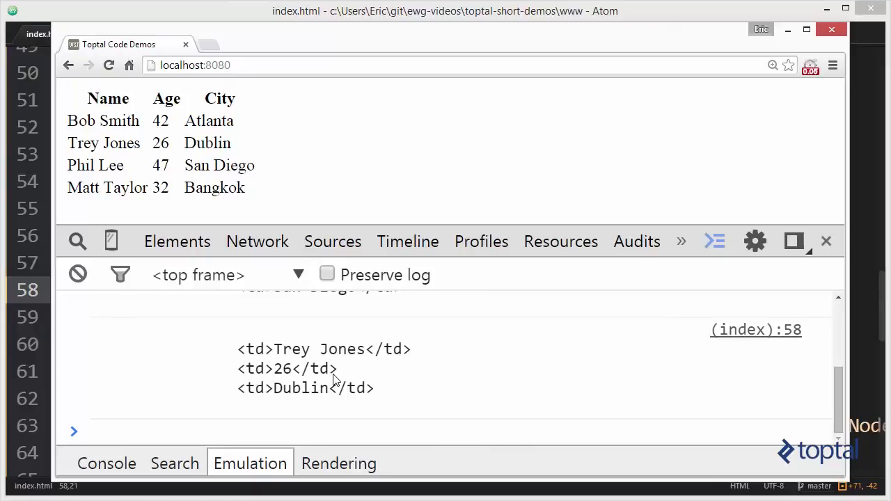
mouse_move(324, 380)
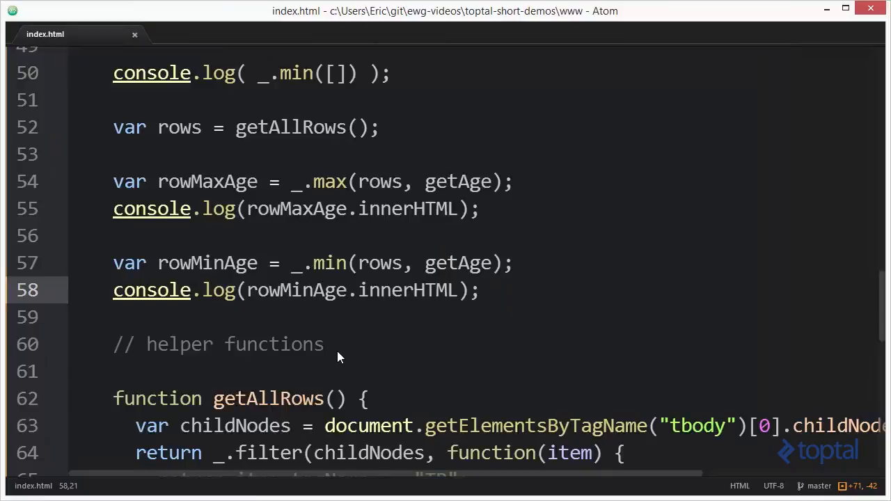
click(314, 290)
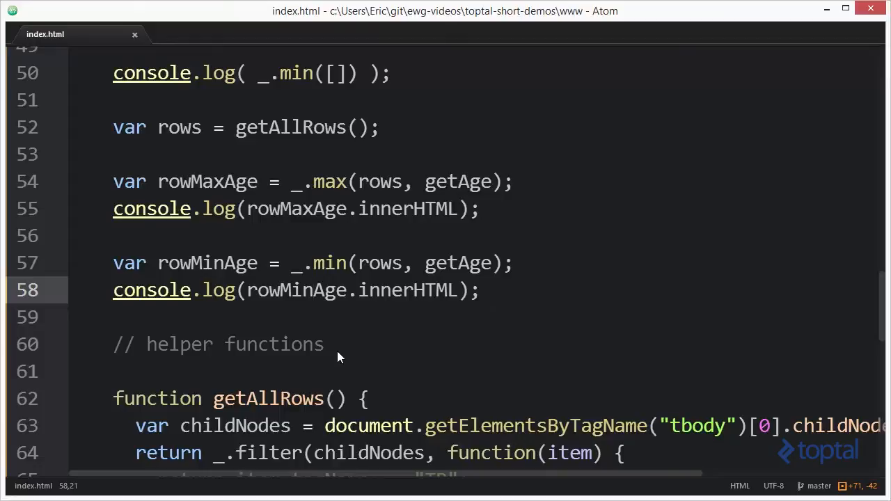
click(315, 290)
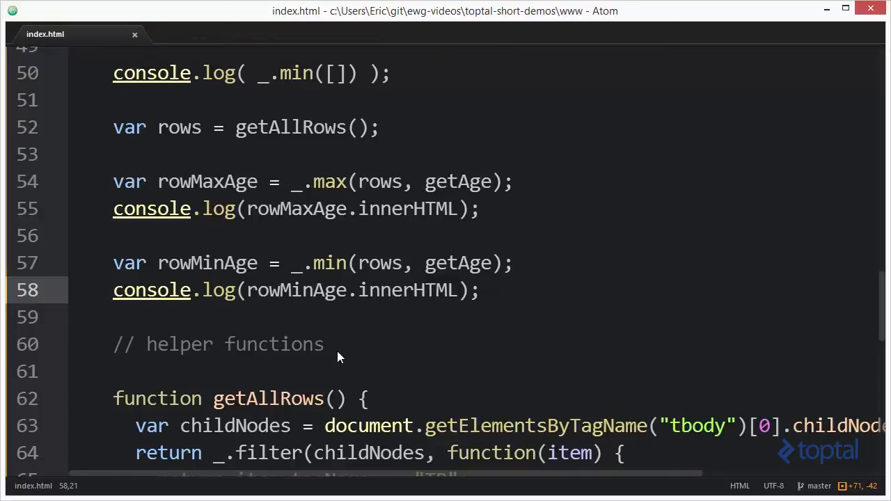
click(315, 290)
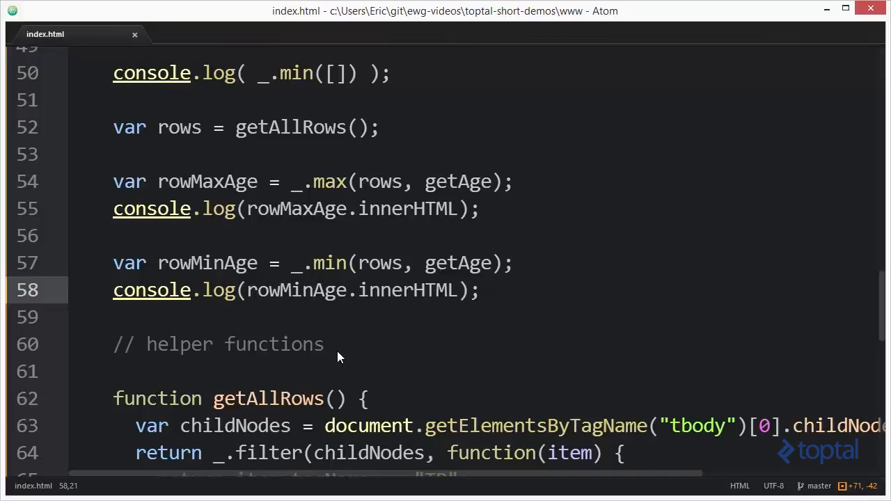
click(315, 290)
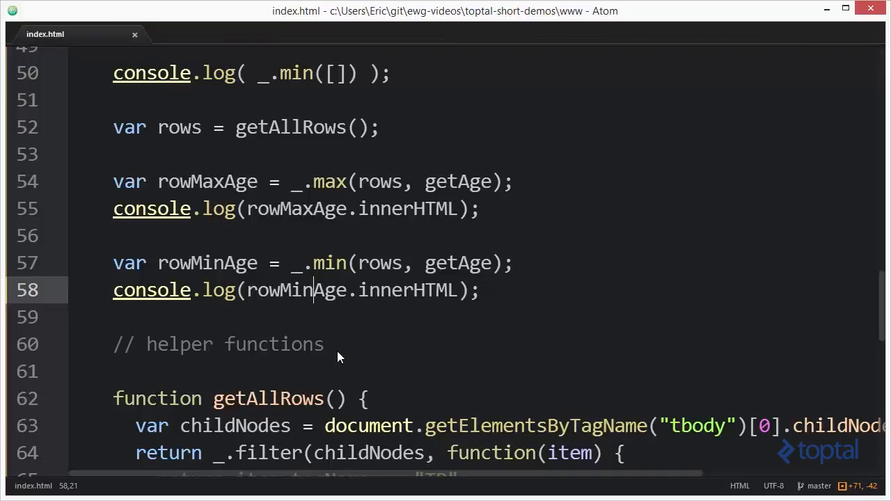